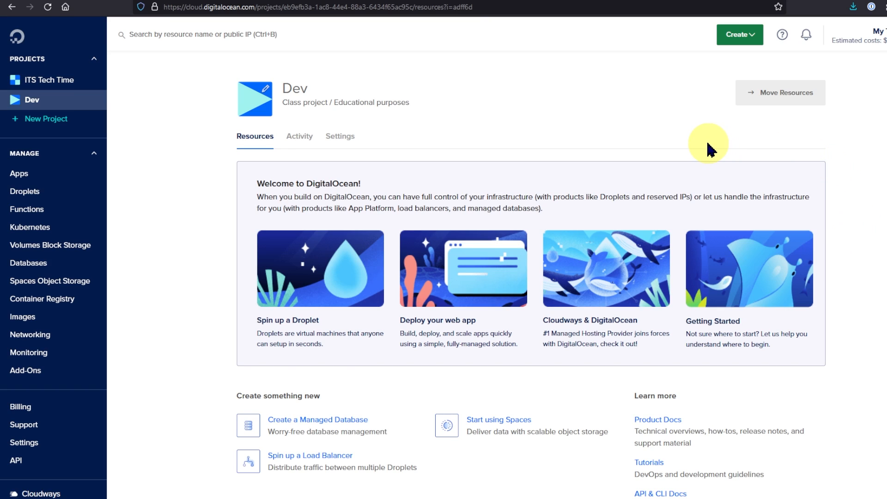
pyautogui.moveTo(701, 141)
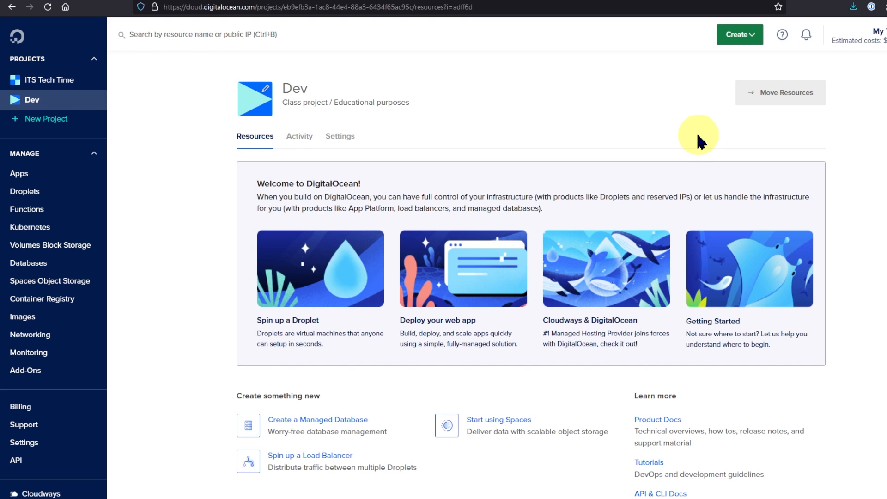
pyautogui.moveTo(673, 93)
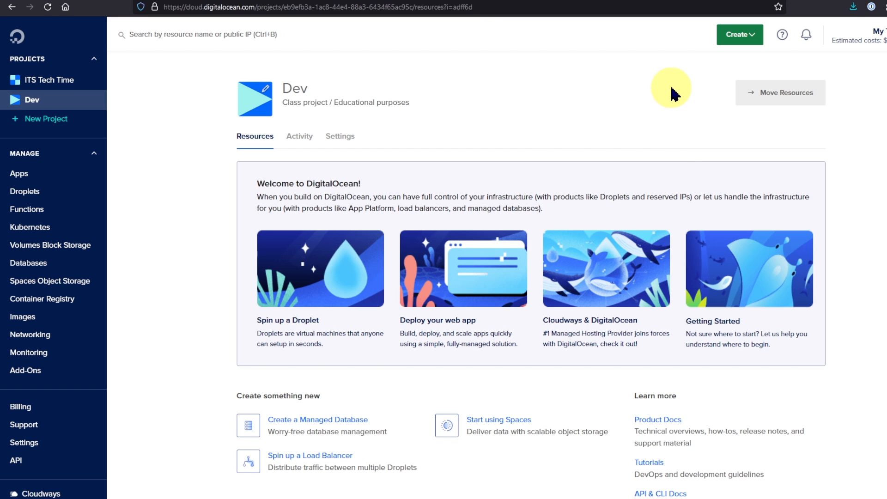
# Create a Basic Regular $4/mo Ubuntu 22.04 (LTS) x64 droplet named shadowsocks in San Francisco.
pyautogui.click(739, 35)
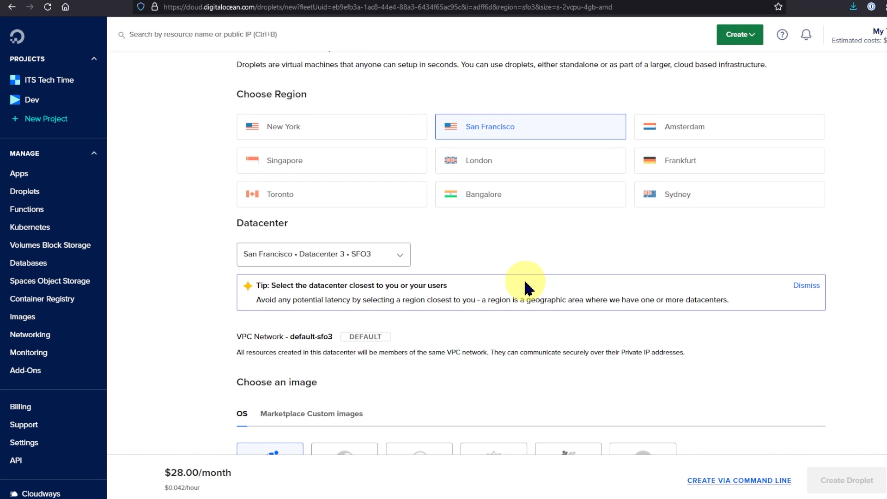
pyautogui.click(401, 330)
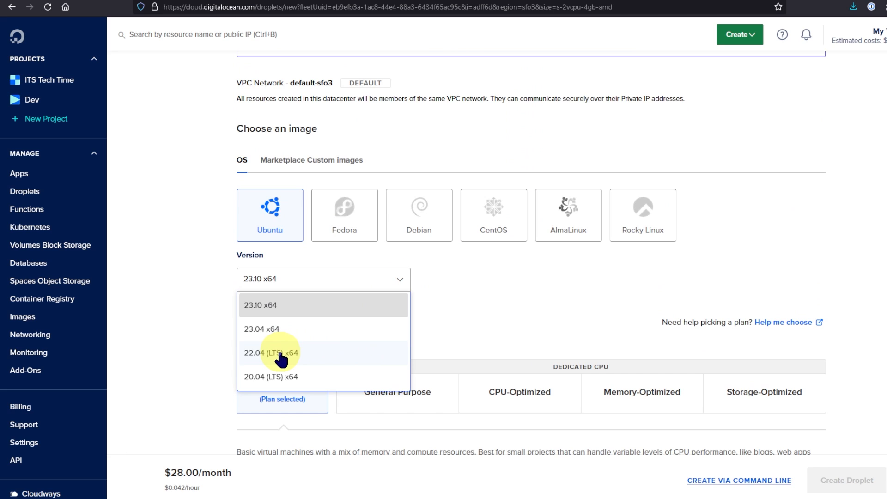
pyautogui.click(271, 353)
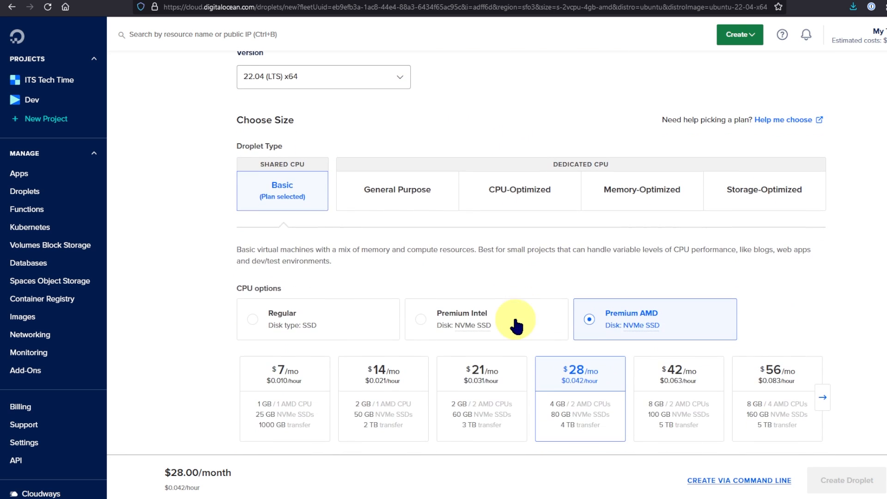
pyautogui.click(319, 320)
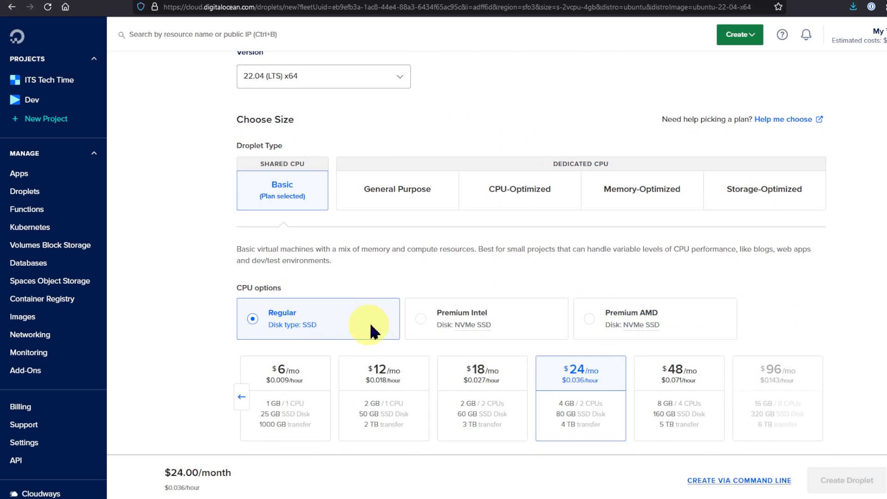
pyautogui.click(241, 397)
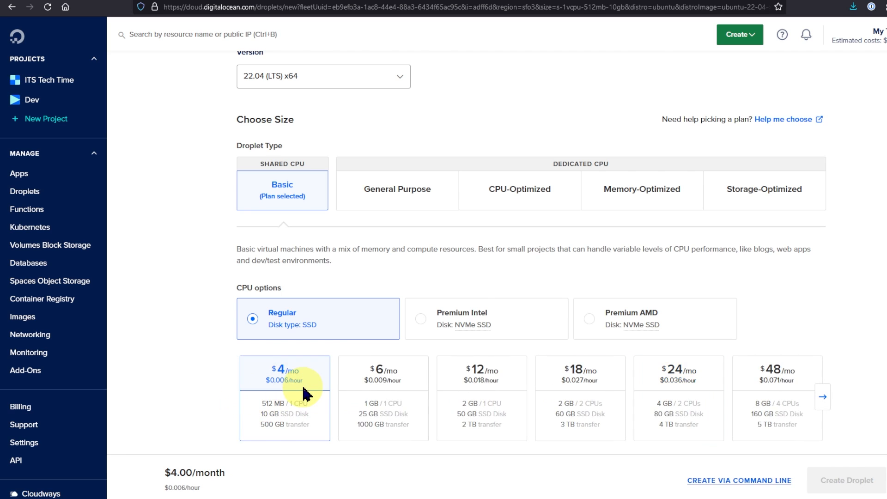
pyautogui.scroll(-3)
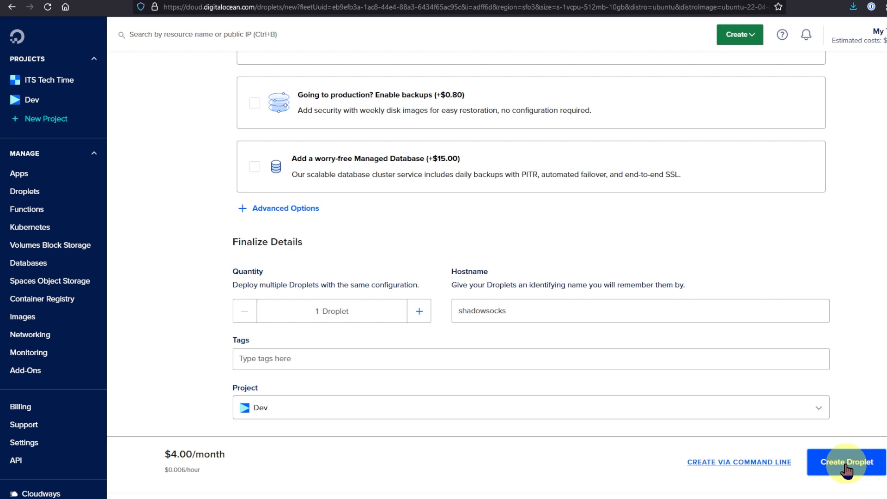
pyautogui.click(847, 463)
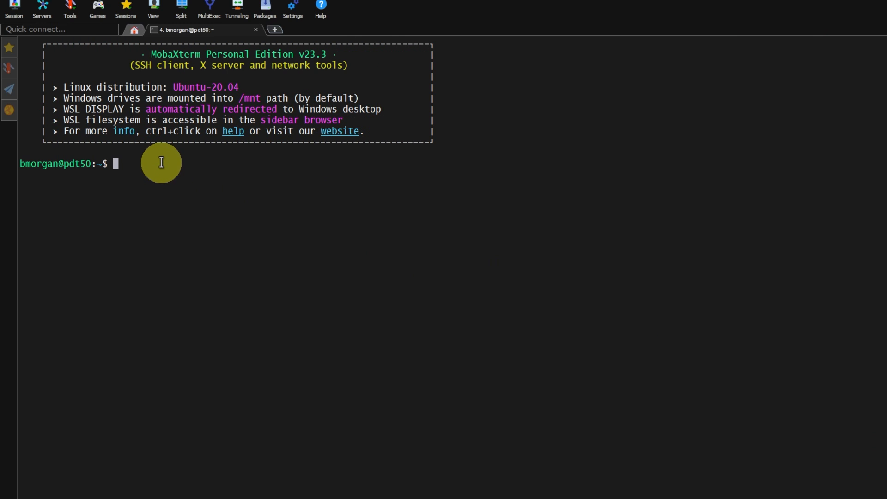
pyautogui.write('ssh')
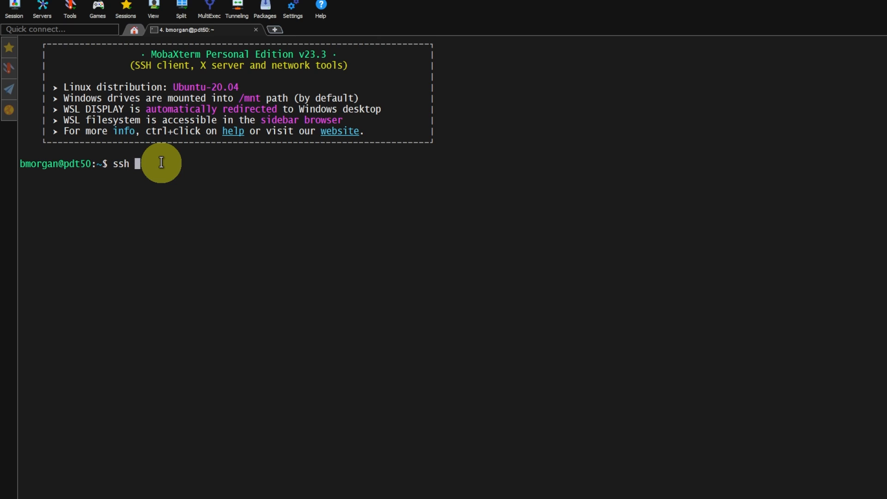
pyautogui.write('root')
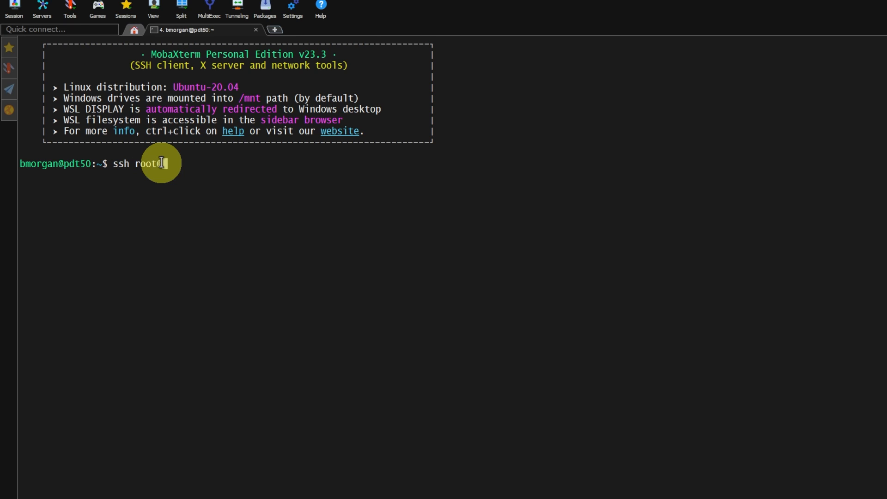
pyautogui.write('@146.190.49.73')
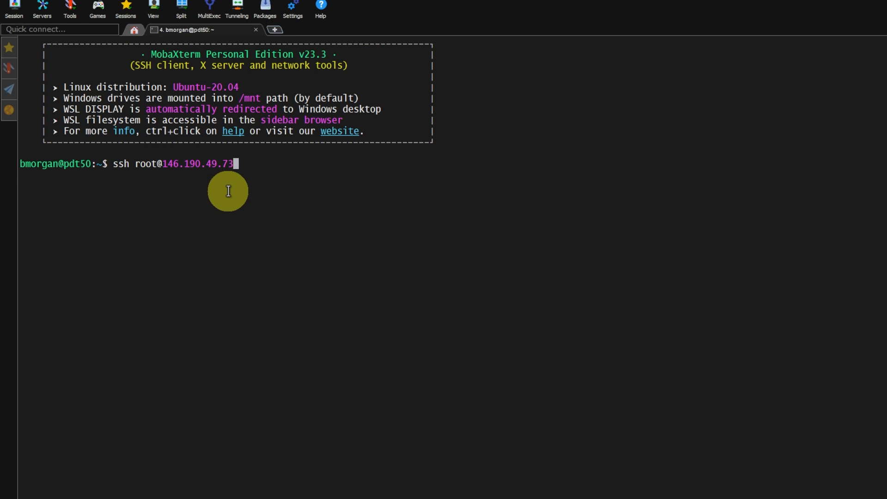
pyautogui.press('Enter')
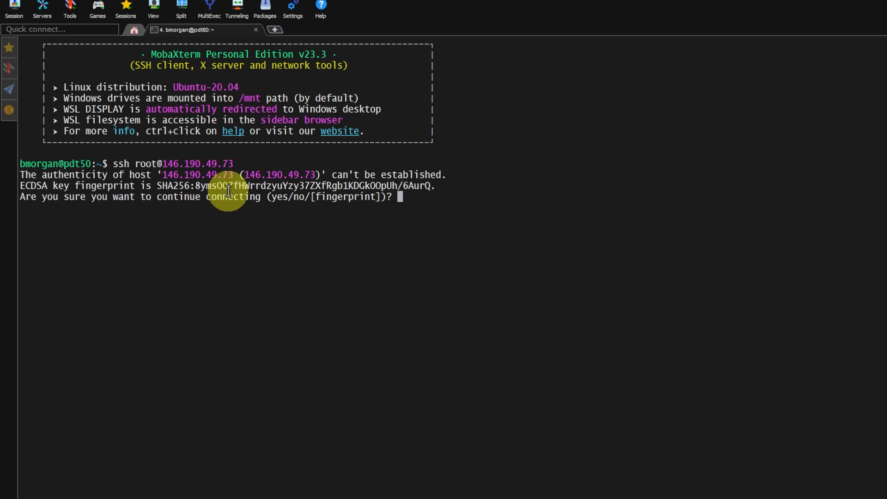
pyautogui.write('yes')
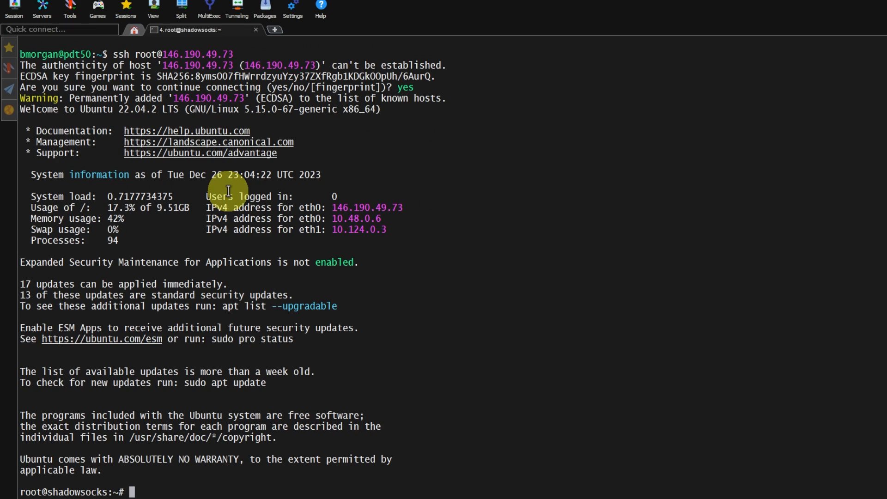
pyautogui.write('sudo ap')
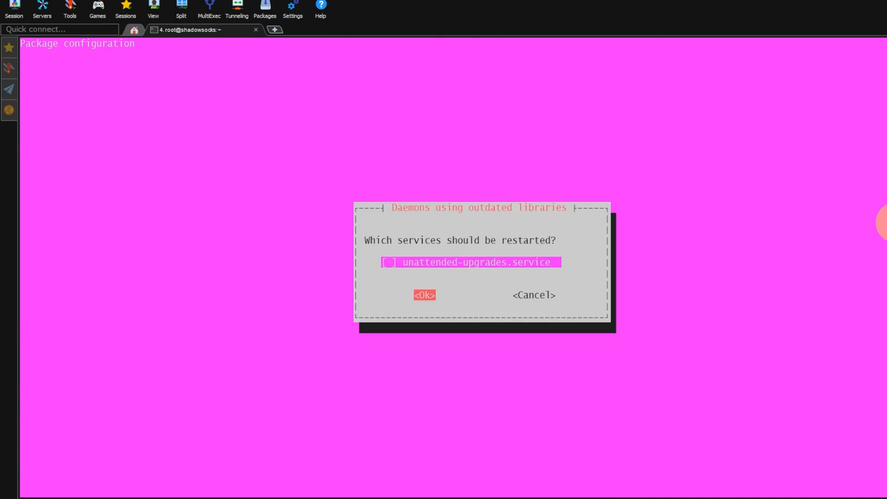
# Accept the service restart prompt to finish installing docker-compose, then create ~/fig/shadowsocks/.
pyautogui.click(425, 295)
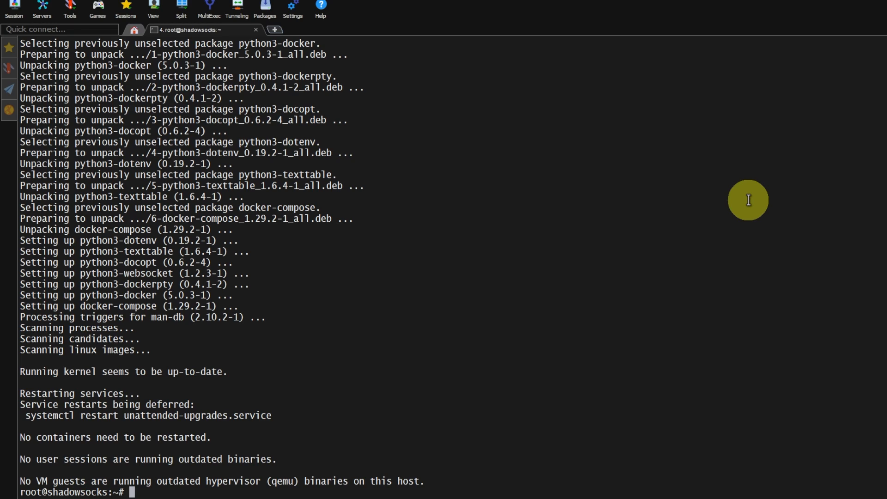
pyautogui.write('mkdir -p ~/fig/shadowsocks/')
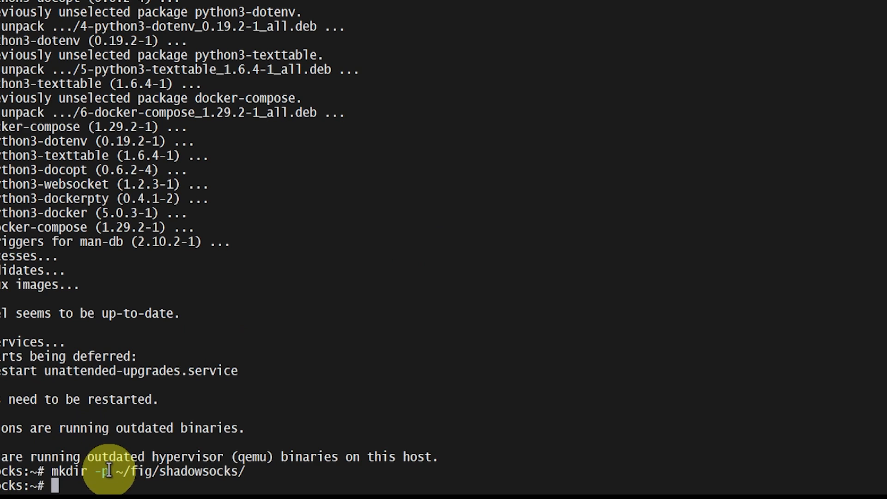
pyautogui.moveTo(201, 473)
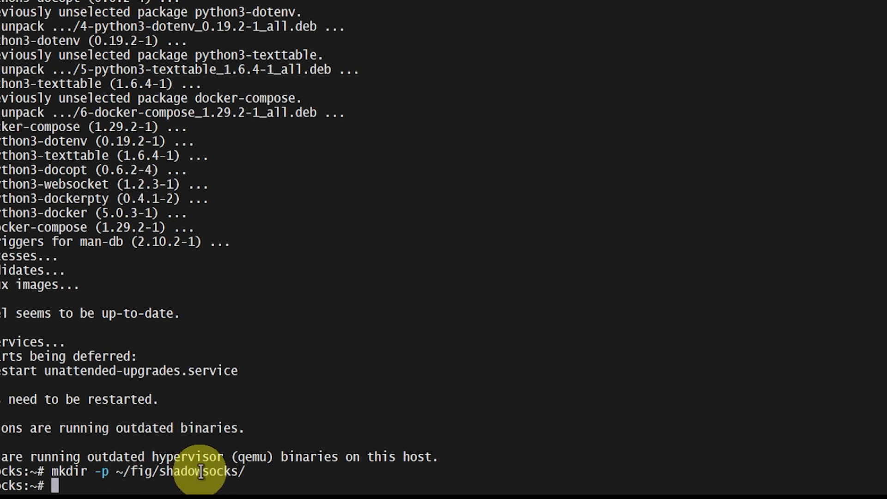
pyautogui.moveTo(215, 470)
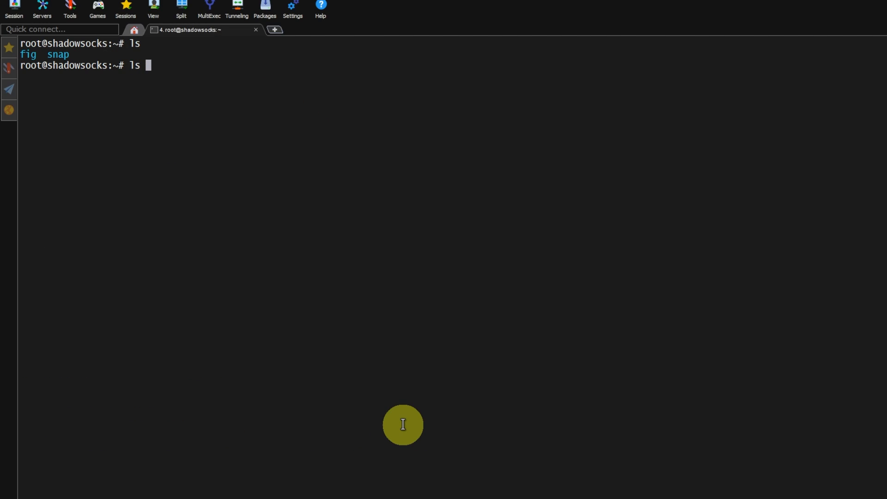
# List the contents of fig/ and change into the fig/ directory.
pyautogui.write('fig/')
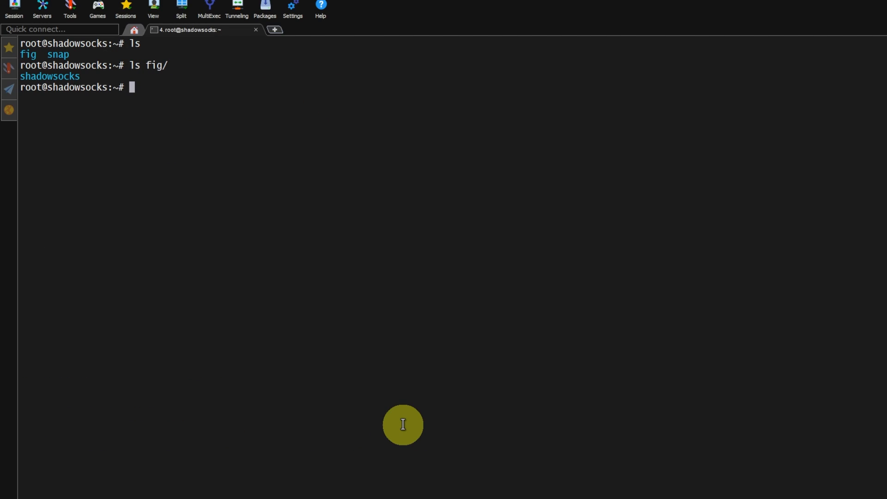
pyautogui.write('cd fig/shadowsocks/')
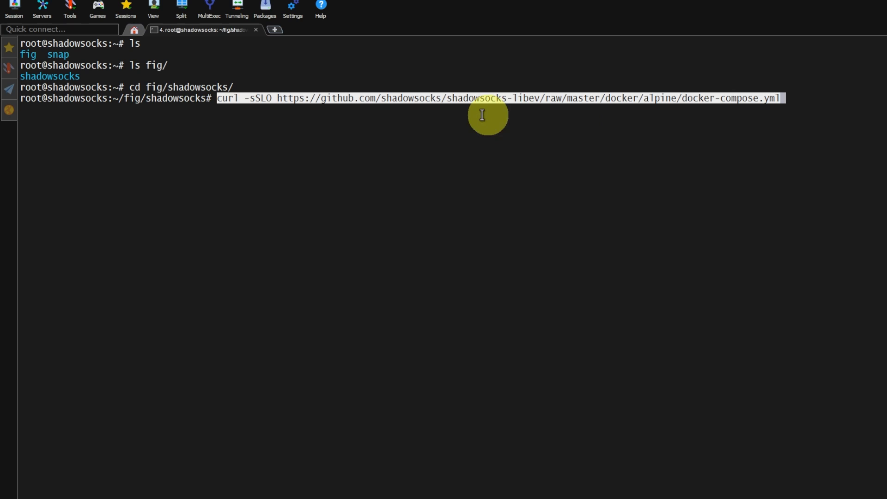
pyautogui.moveTo(373, 98)
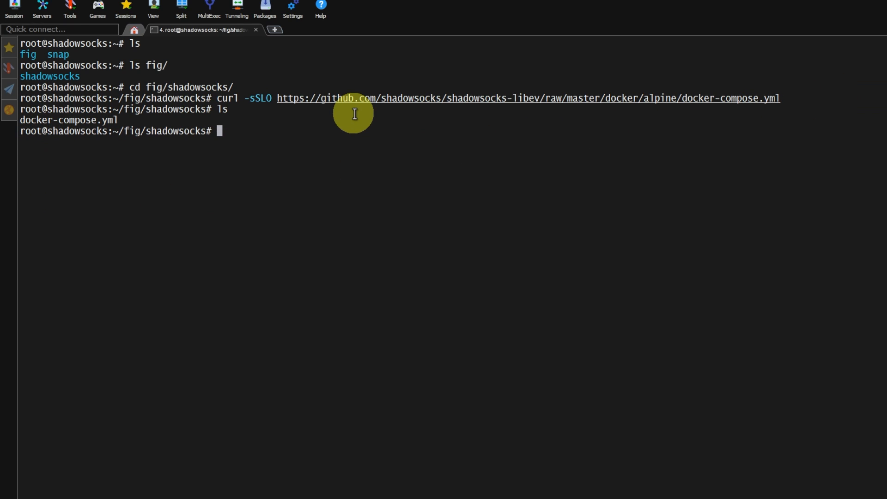
# Display docker-compose.yml, showing port 8388 and the aes-256-gcm method.
pyautogui.write('cat docker-compose.yml')
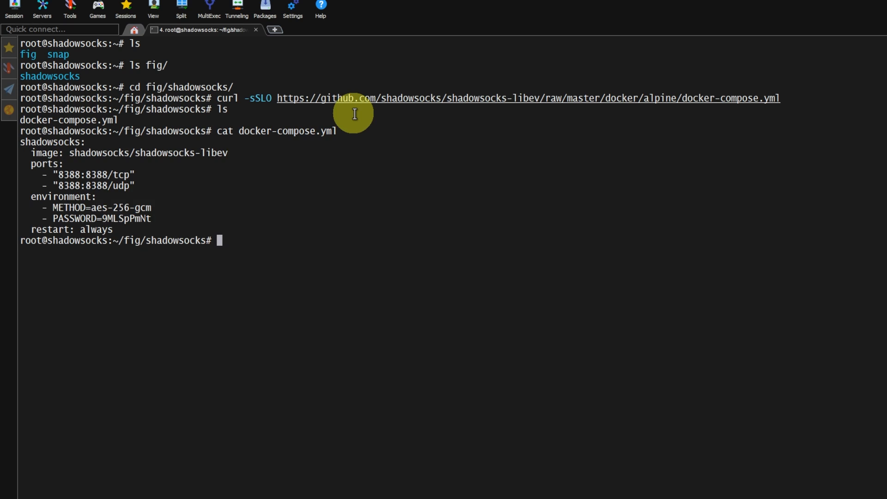
pyautogui.moveTo(238, 179)
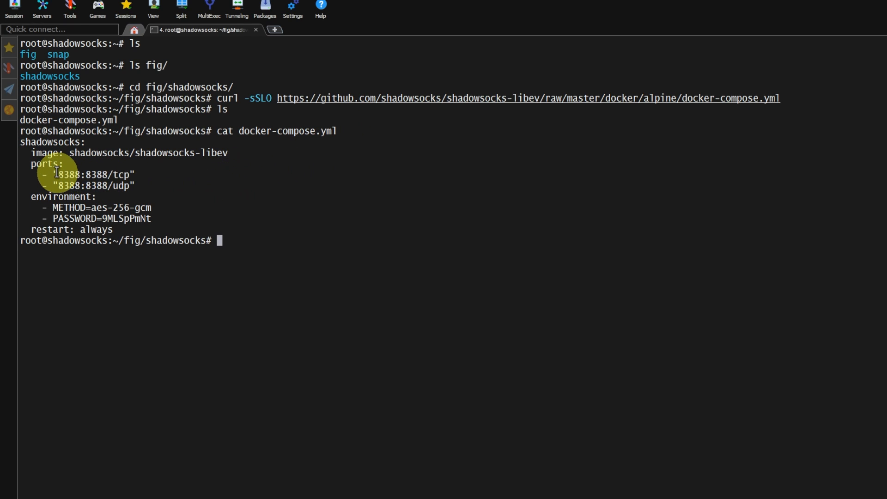
pyautogui.moveTo(107, 213)
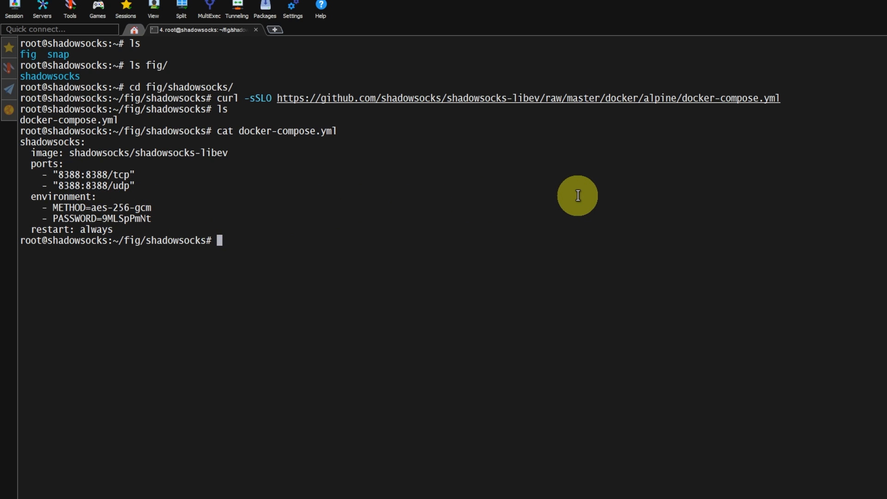
pyautogui.write('docker-')
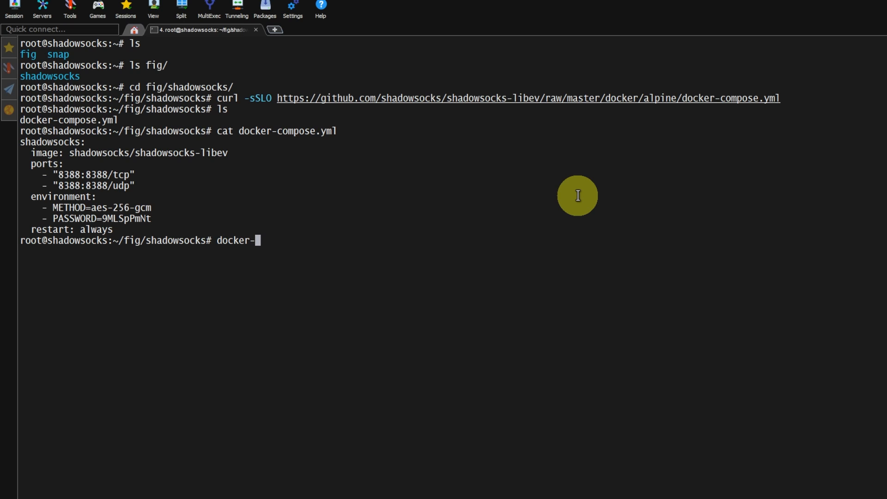
# Run docker-compose up -d to start the shadowsocks-libev container, then check it with docker ps.
pyautogui.write('compose')
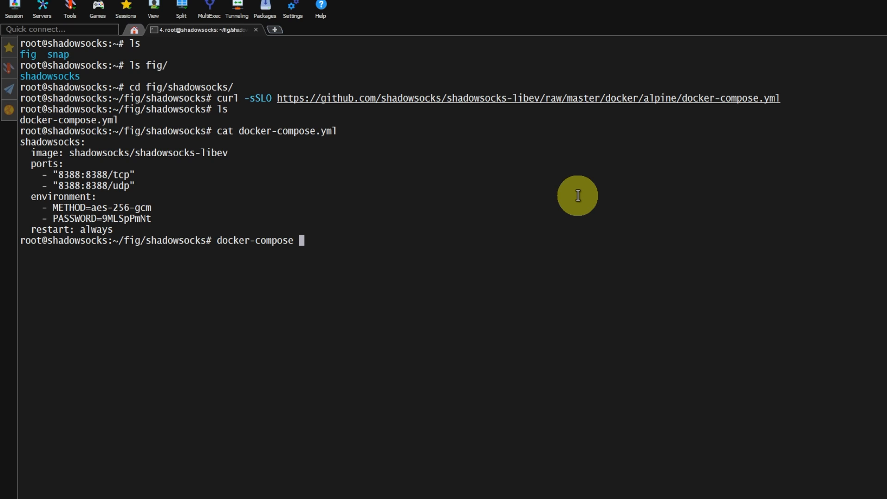
pyautogui.write('up -d')
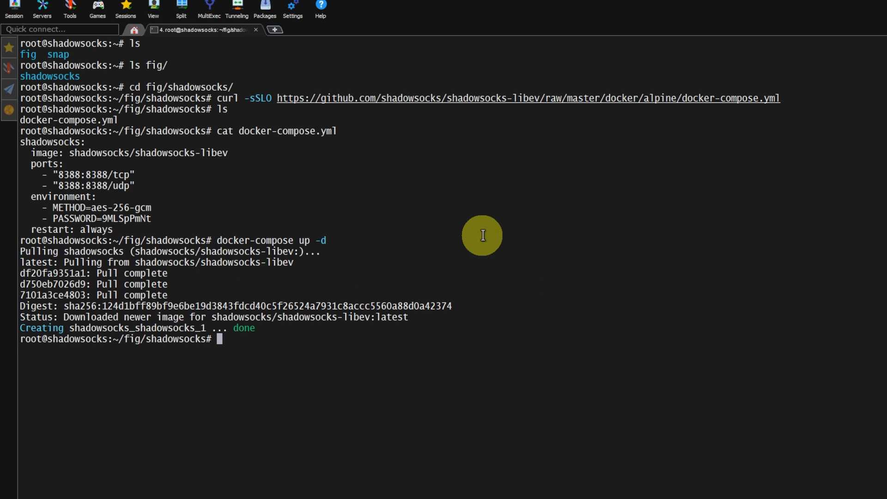
pyautogui.write('docker ps')
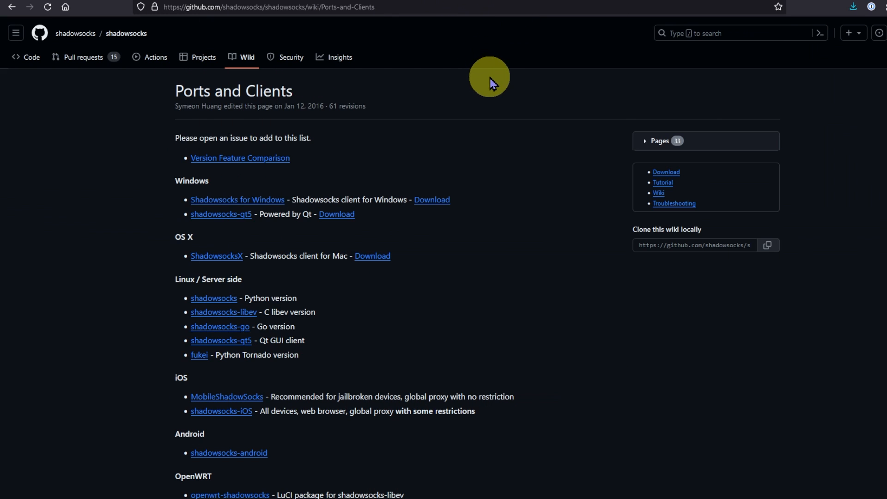
# Save the Windows client Shadowsocks-4.4.1.0.zip from its GitHub release into Downloads.
pyautogui.scroll(-3)
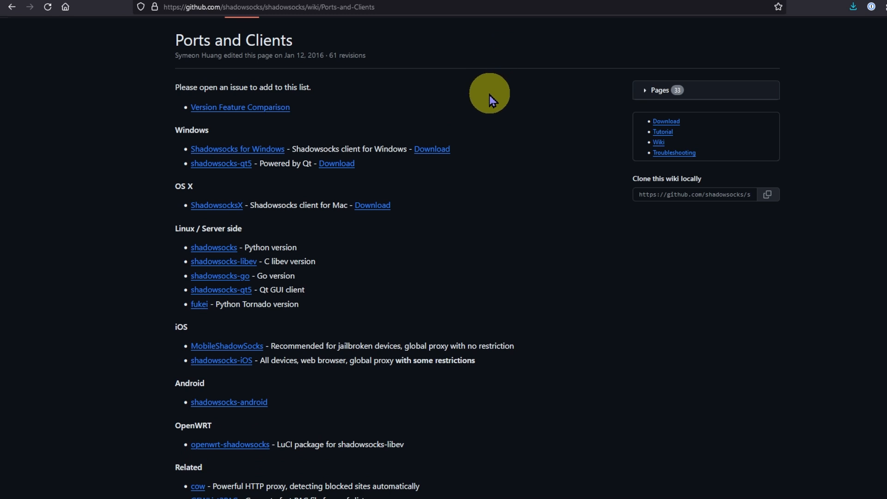
pyautogui.moveTo(343, 59)
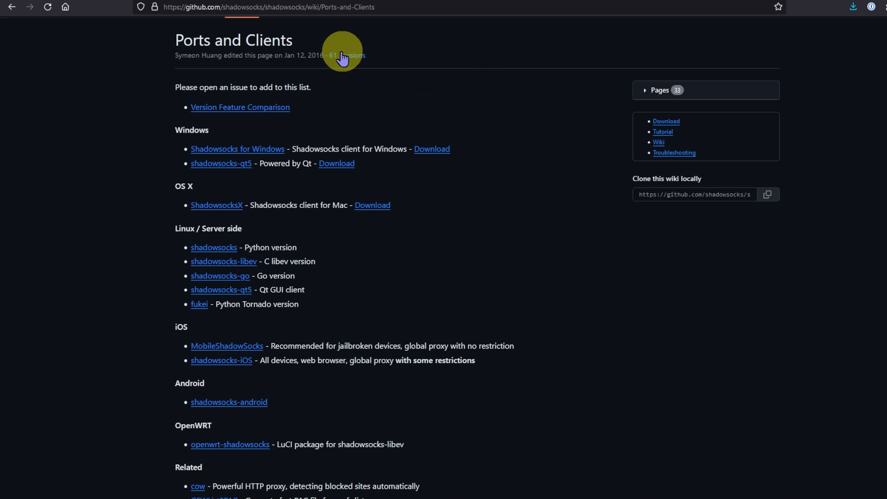
pyautogui.moveTo(303, 33)
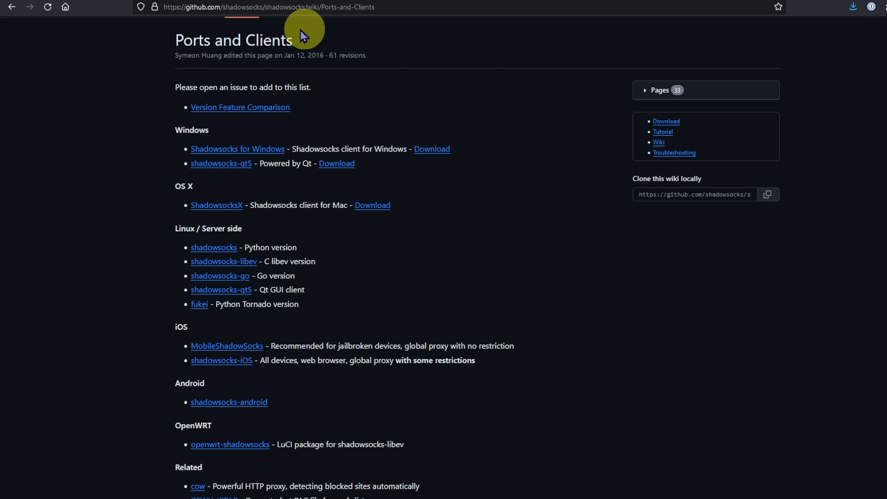
pyautogui.moveTo(399, 10)
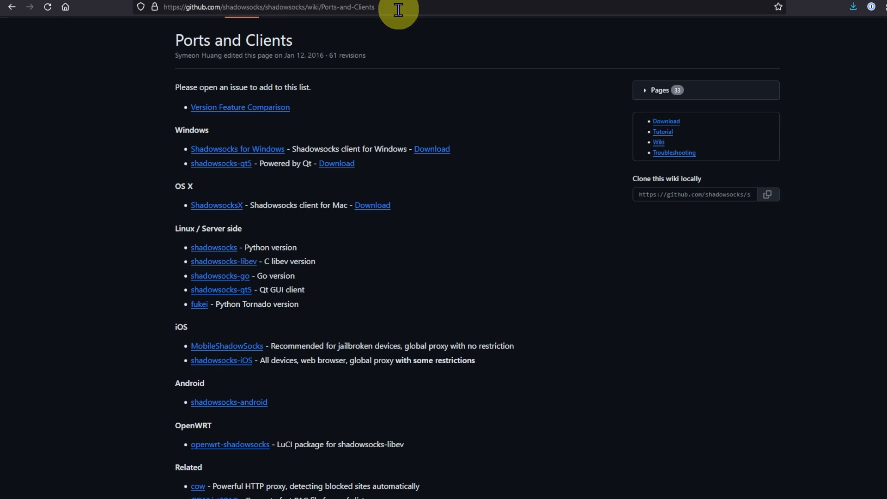
pyautogui.moveTo(278, 134)
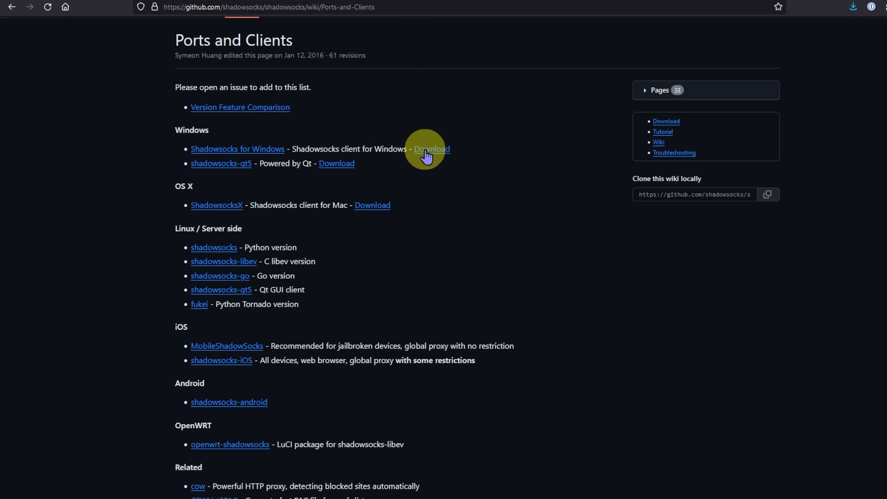
pyautogui.click(431, 149)
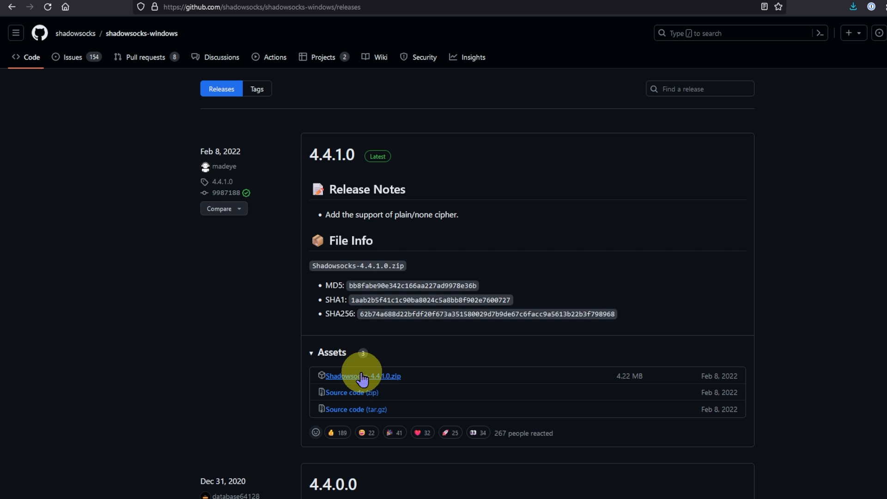
pyautogui.click(363, 376)
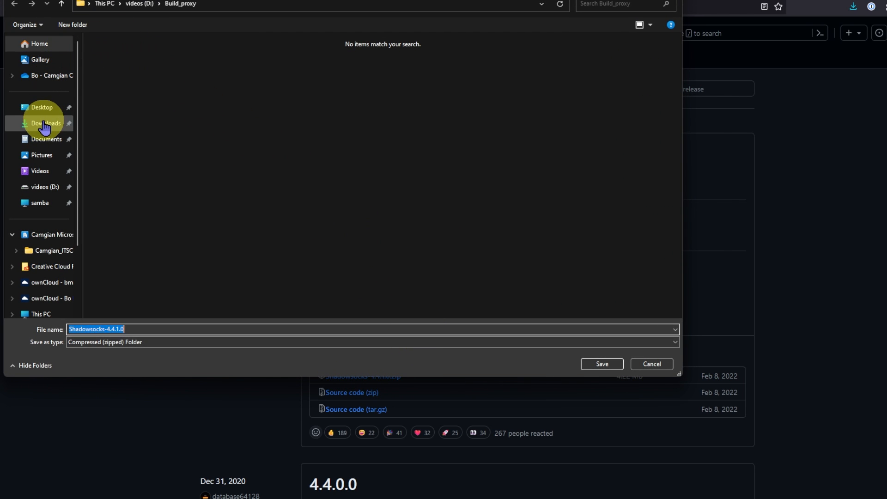
pyautogui.click(43, 123)
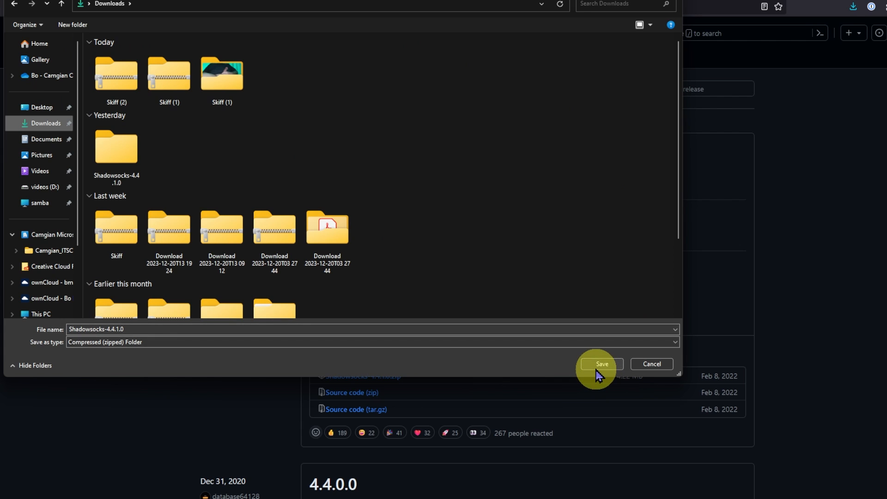
pyautogui.click(602, 364)
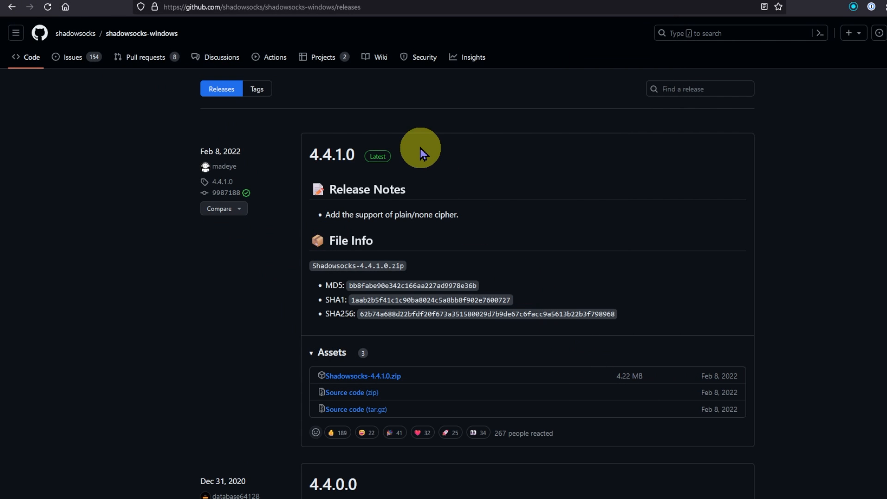
# Extract the Shadowsocks zip into Downloads and launch the extracted Shadowsocks client.
pyautogui.click(856, 6)
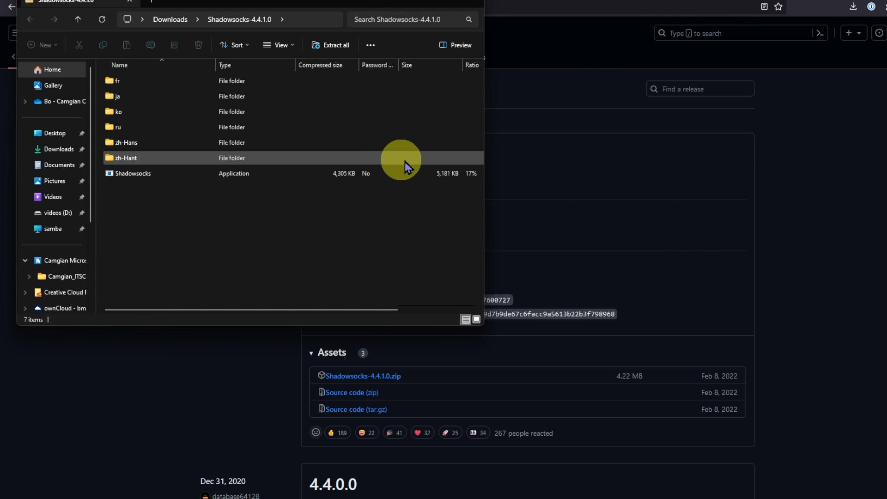
pyautogui.click(132, 173)
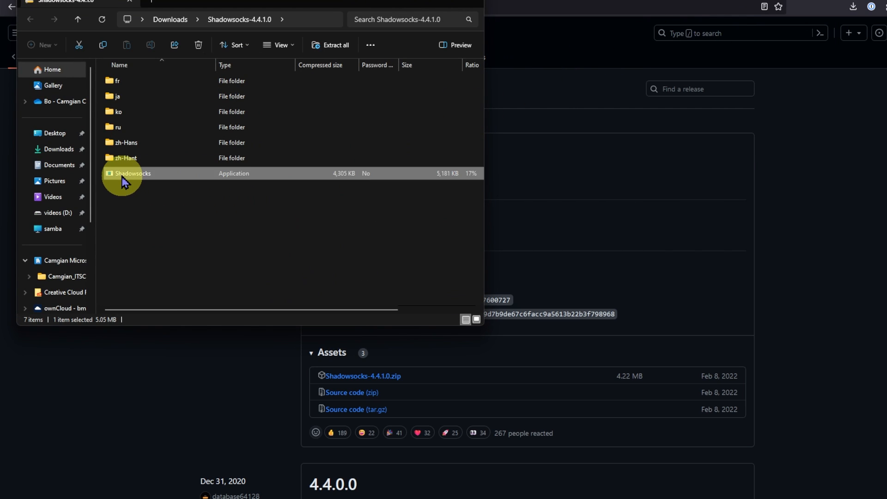
pyautogui.doubleClick(133, 174)
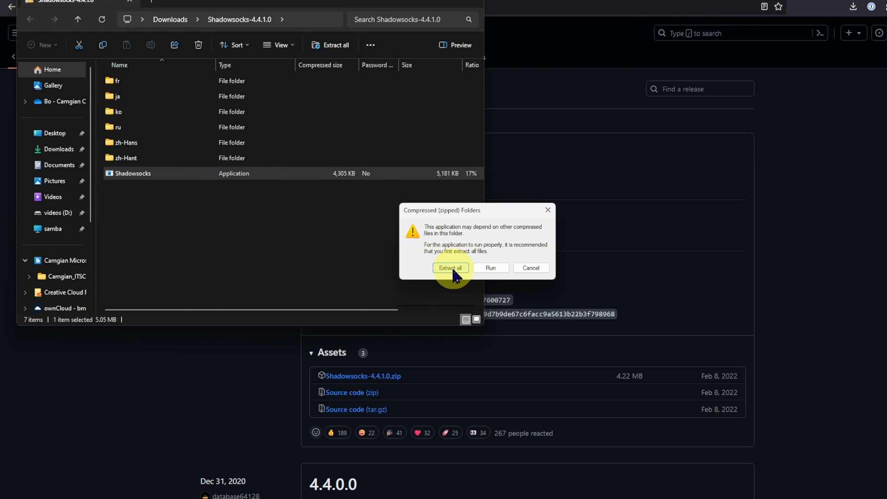
pyautogui.click(450, 268)
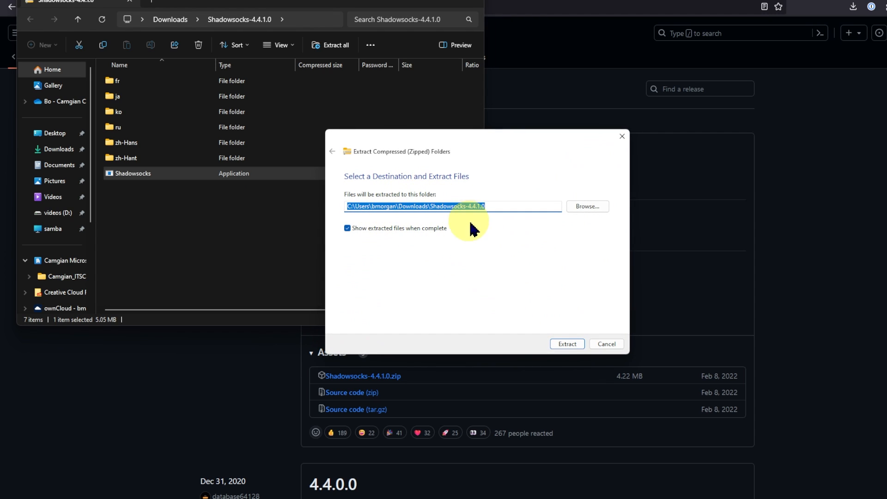
pyautogui.click(567, 344)
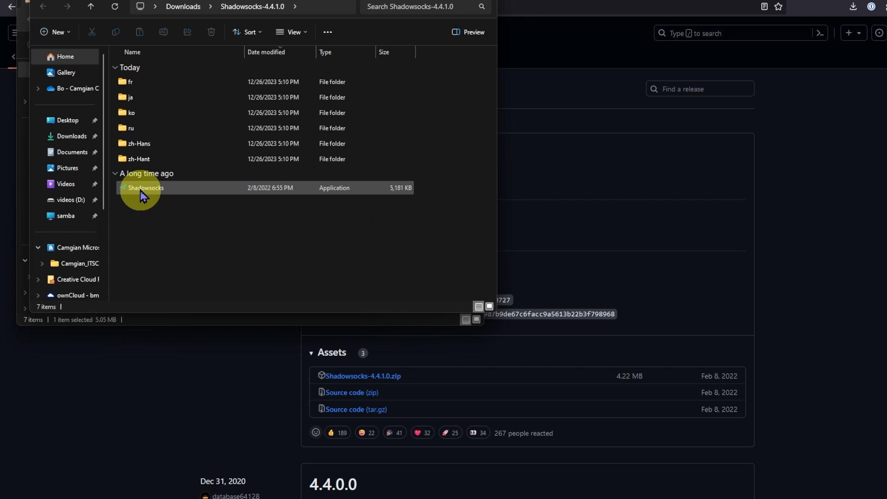
pyautogui.doubleClick(145, 187)
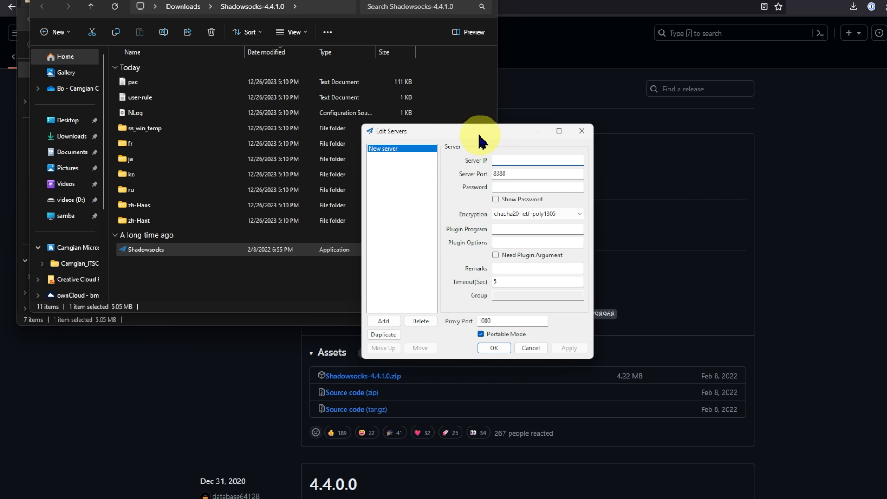
# Move the Edit Servers window aside and enable Show Password for the 146.190.49.73:8388 entry.
pyautogui.moveTo(479, 131); pyautogui.dragTo(506, 127)
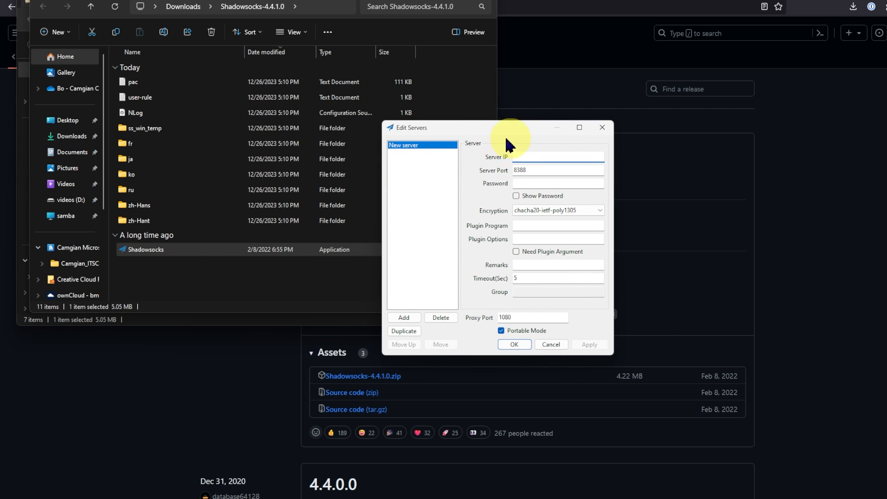
pyautogui.moveTo(502, 171)
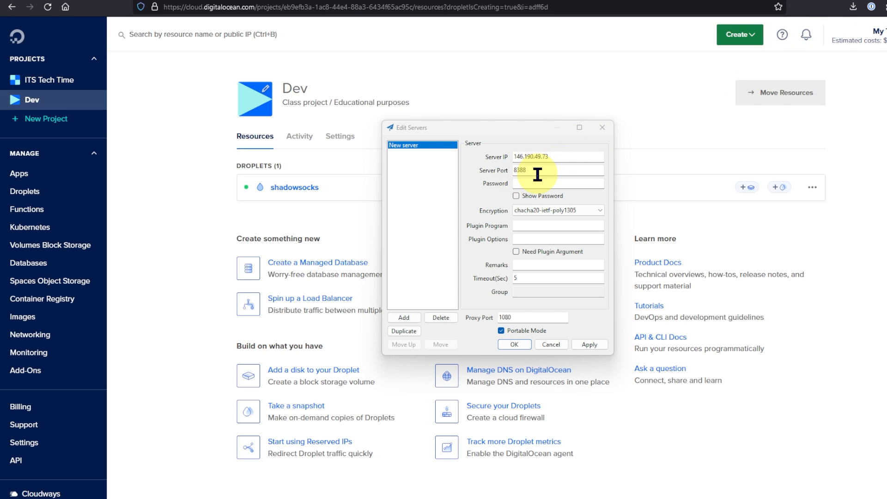
pyautogui.moveTo(533, 170)
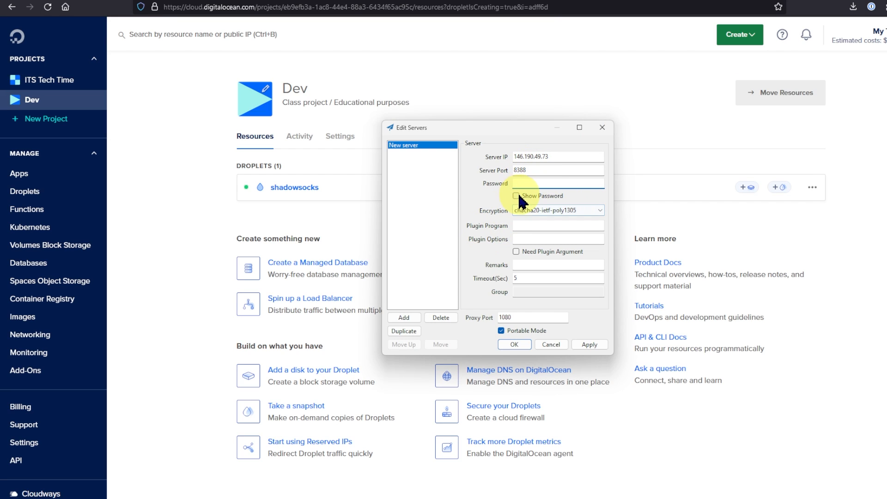
pyautogui.click(517, 196)
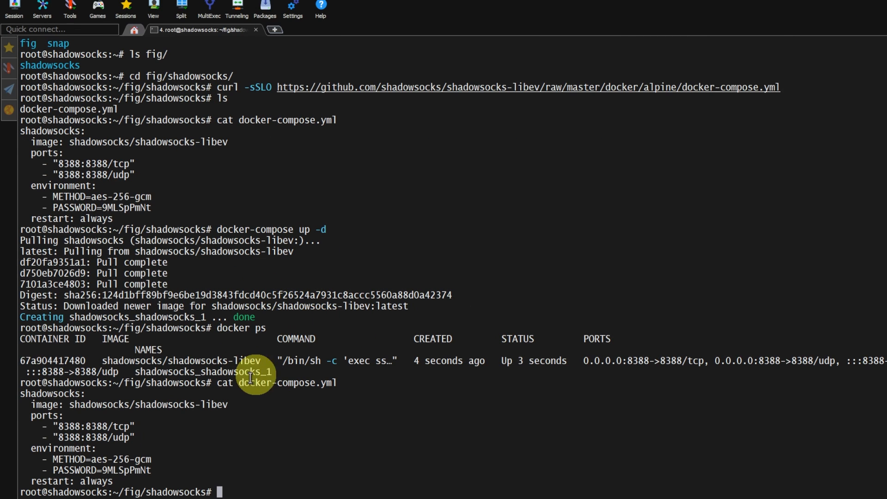
# Copy the compose file's password, select aes-256-gcm encryption, and save the server entry.
pyautogui.doubleClick(124, 478)
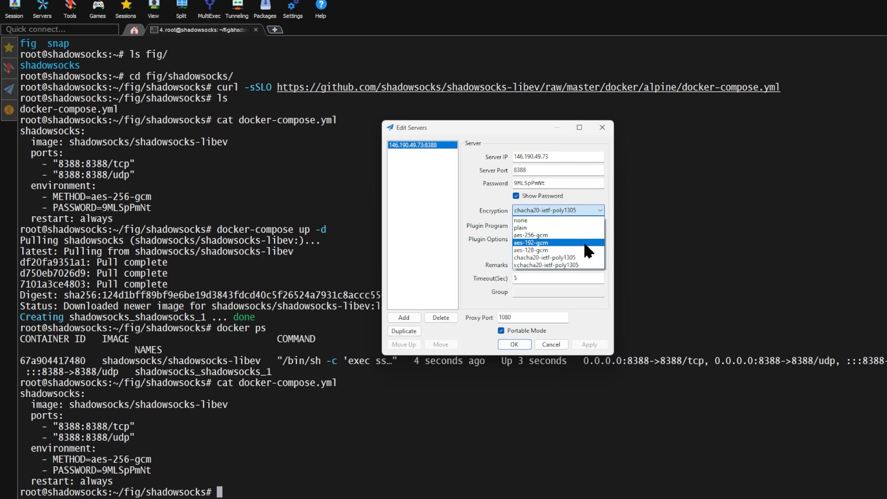
pyautogui.moveTo(545, 250)
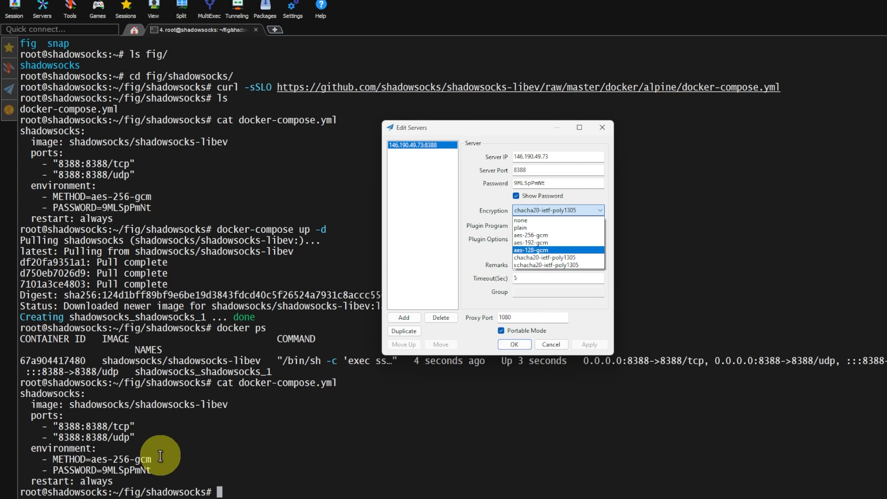
pyautogui.moveTo(237, 436)
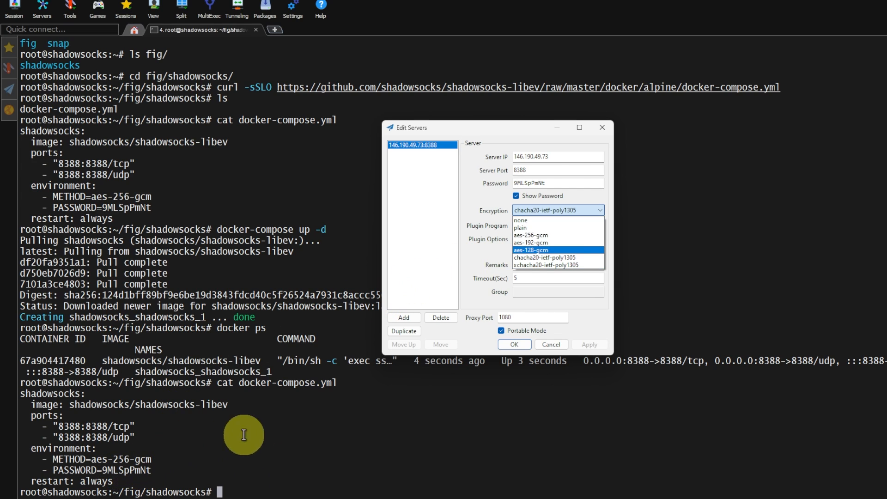
pyautogui.click(532, 235)
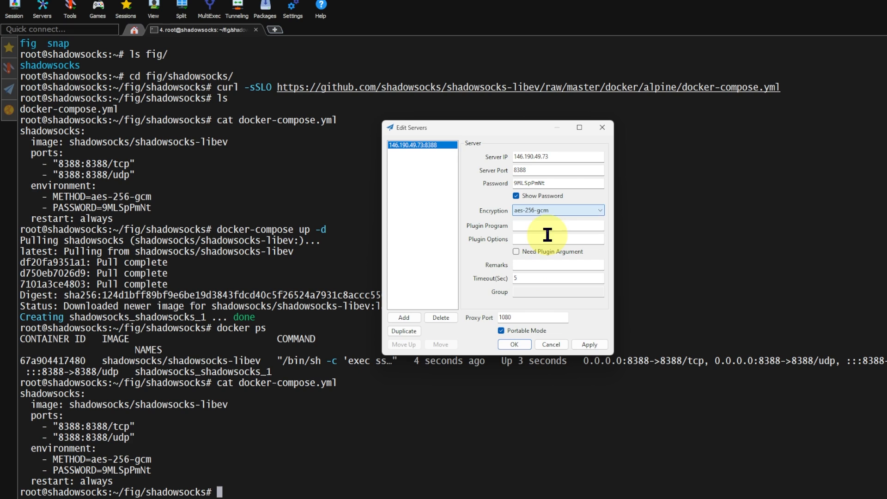
pyautogui.click(590, 344)
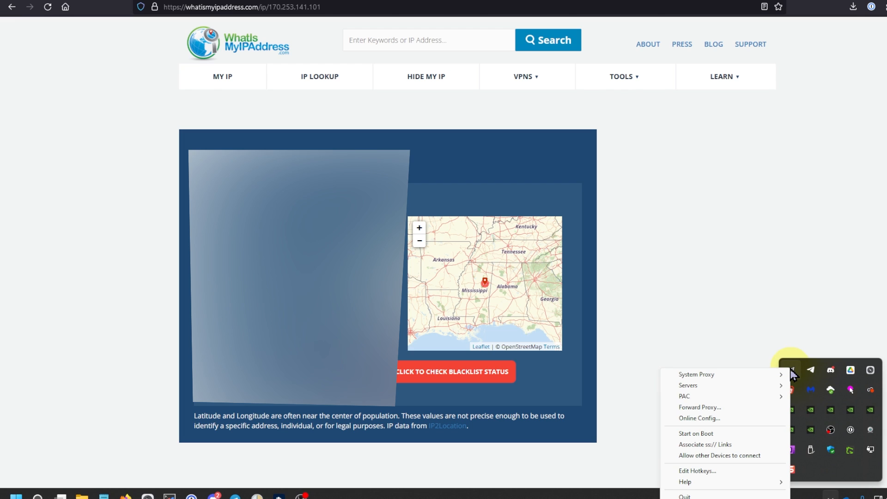
pyautogui.moveTo(696, 375)
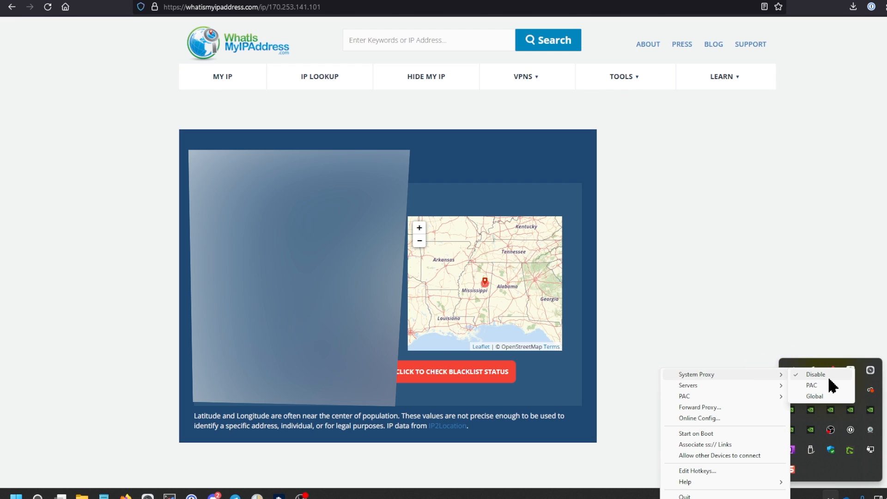
# Choose Global under System Proxy in the Shadowsocks tray menu to route all traffic.
pyautogui.click(815, 396)
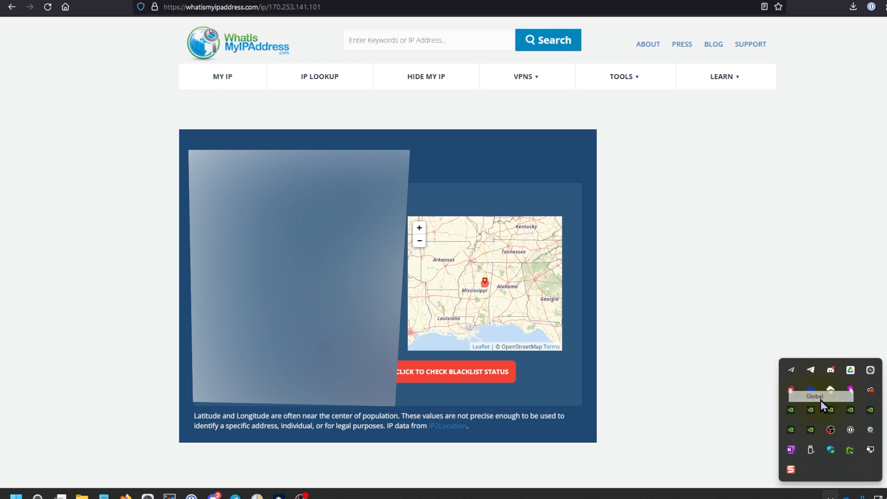